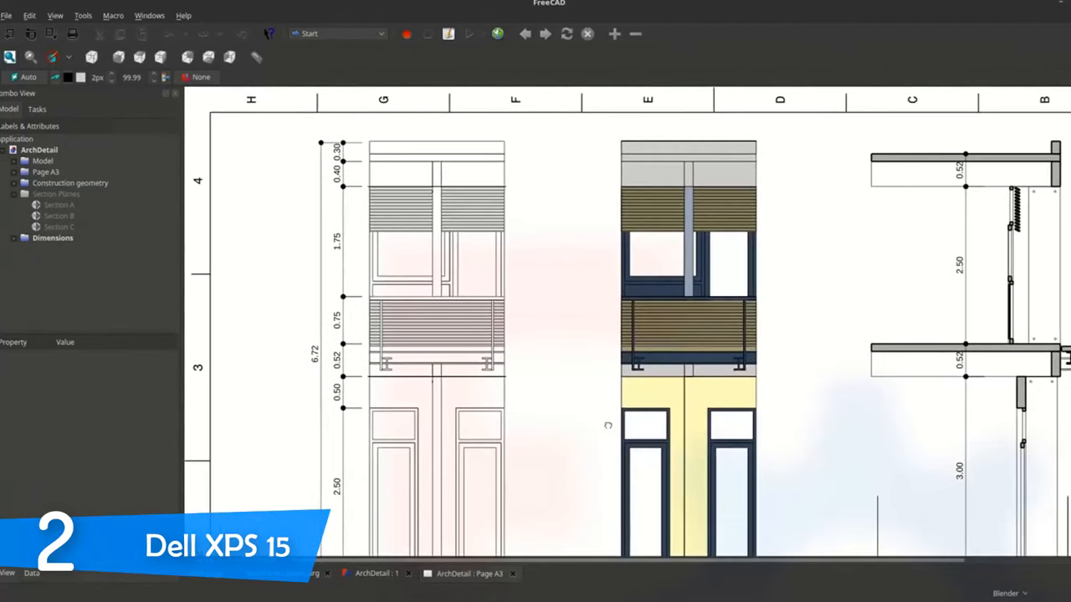
pyautogui.scroll(3)
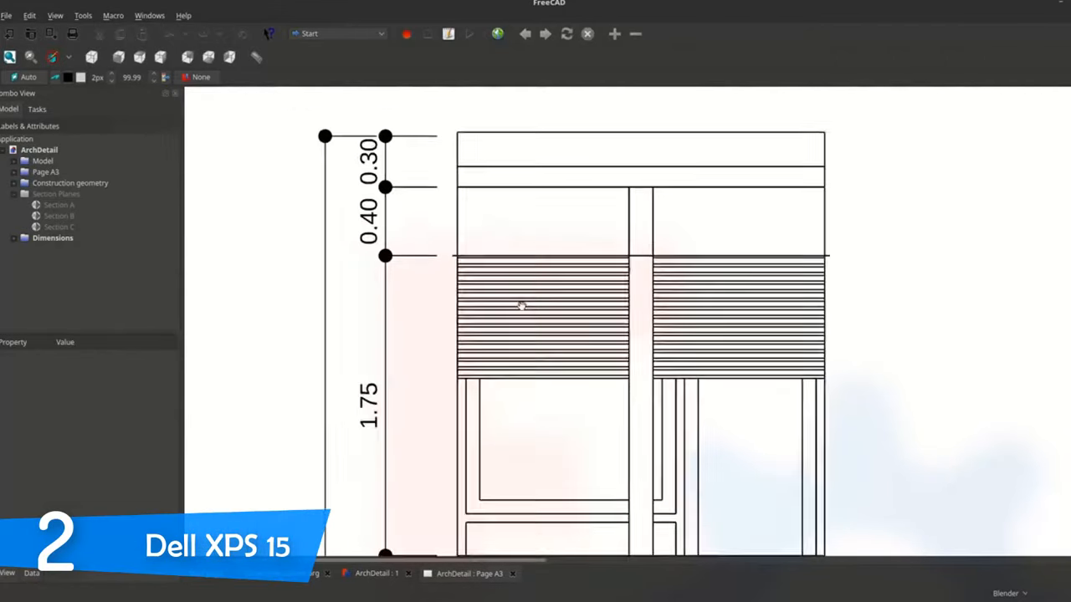